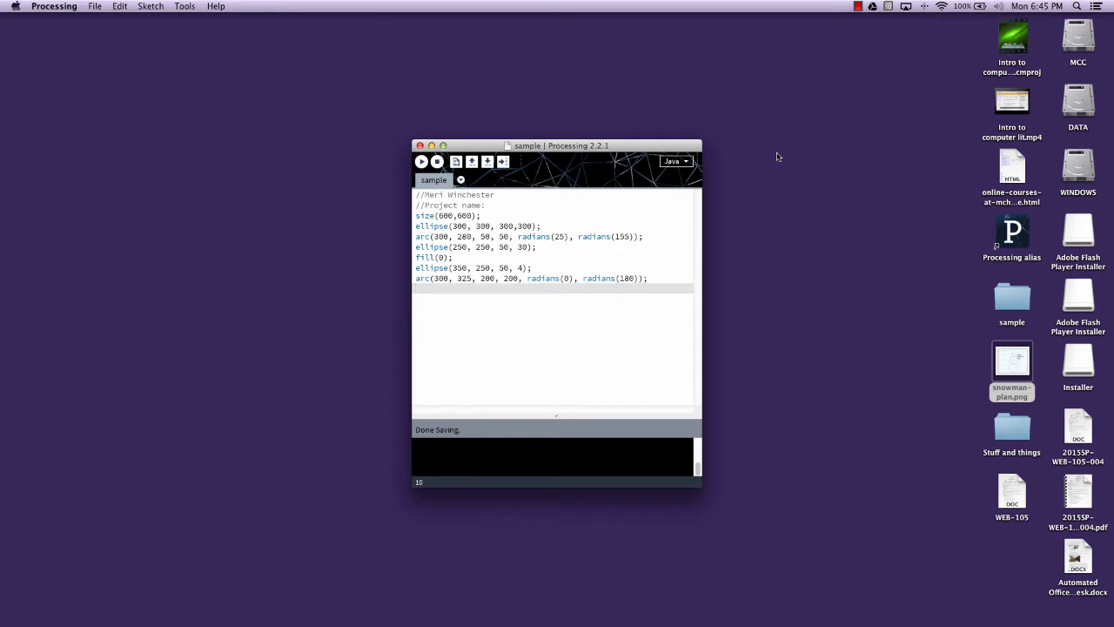
mouse_move(982, 302)
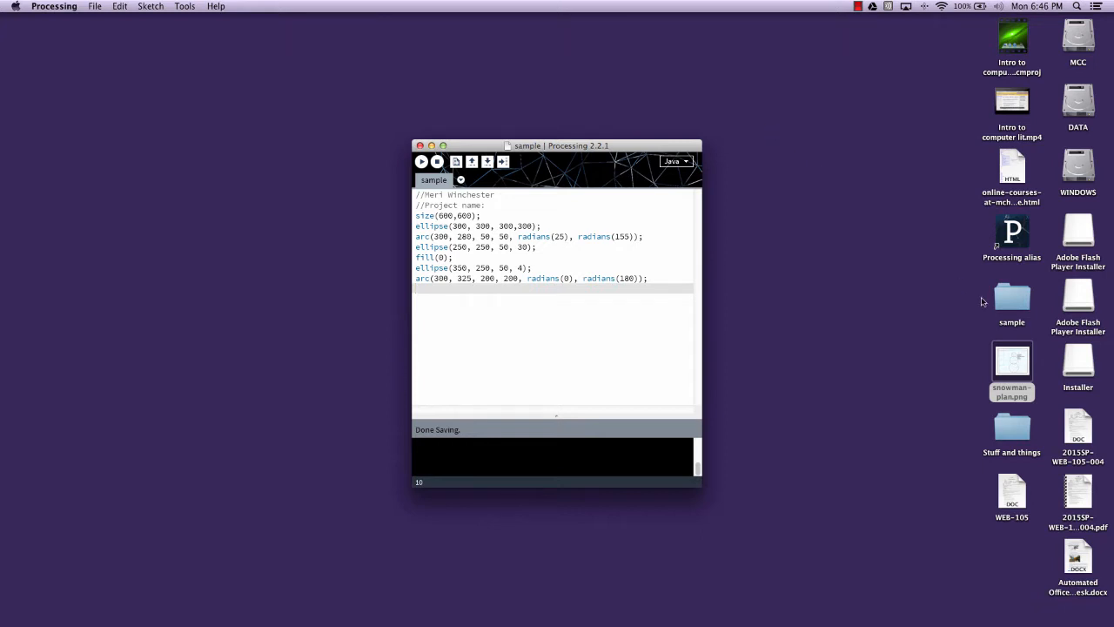
Step: Open snowman-plan.png in Preview, save it, and close the window
click(1011, 361)
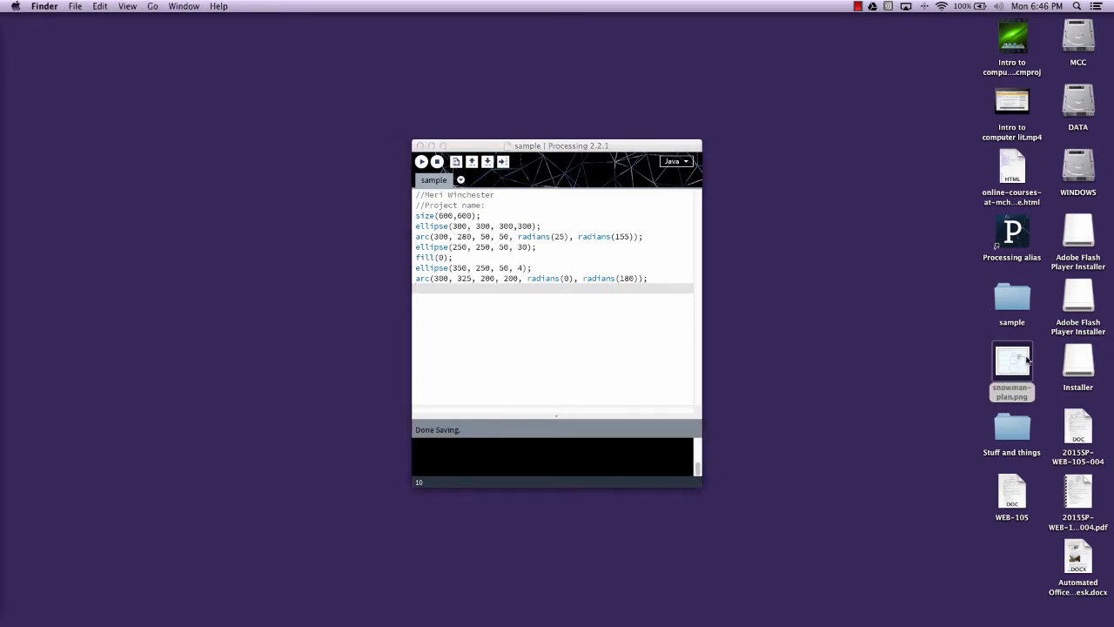
double_click(1012, 361)
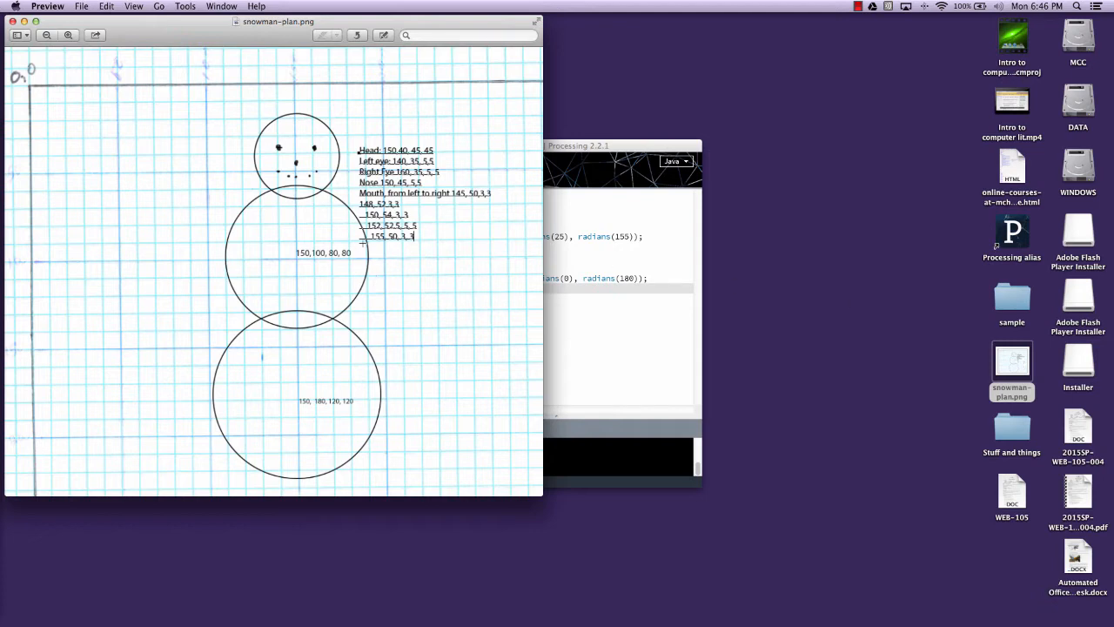
mouse_move(332, 196)
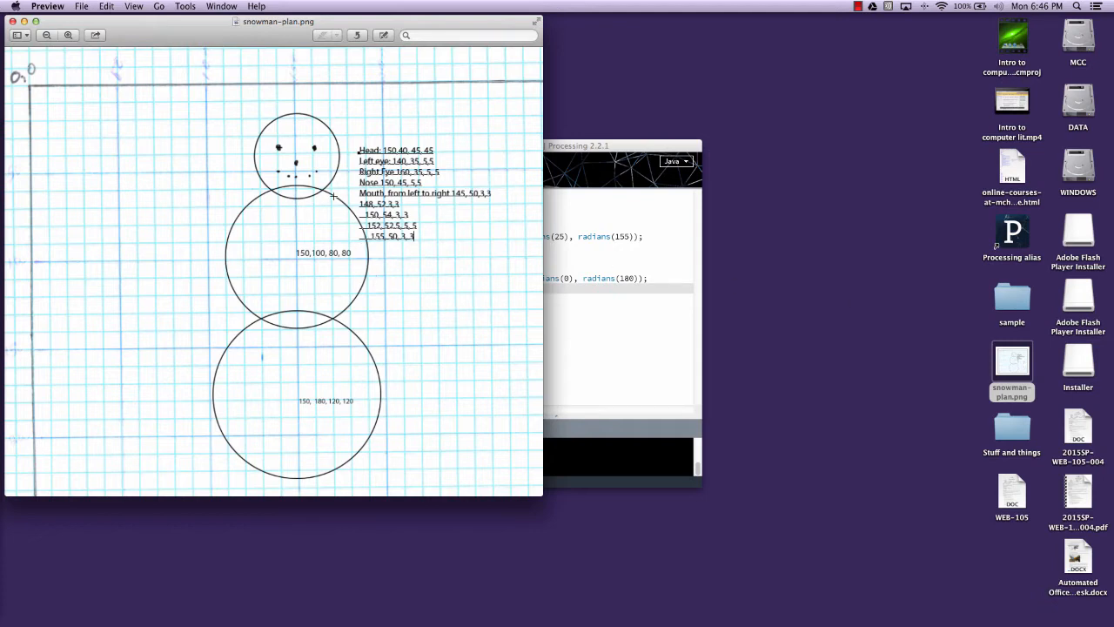
mouse_move(84, 5)
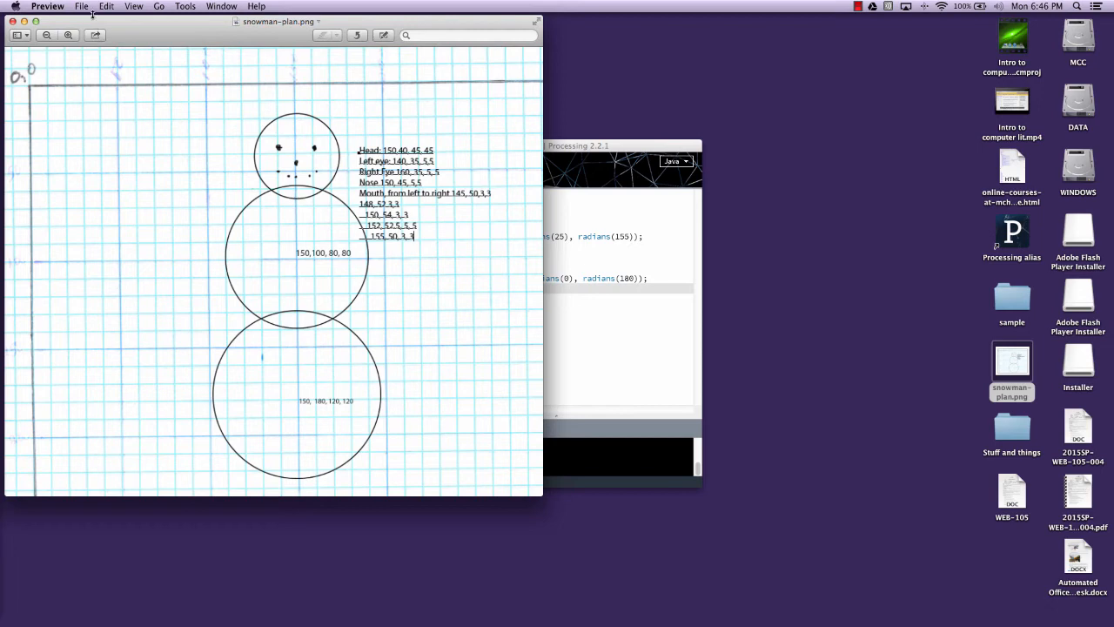
click(84, 8)
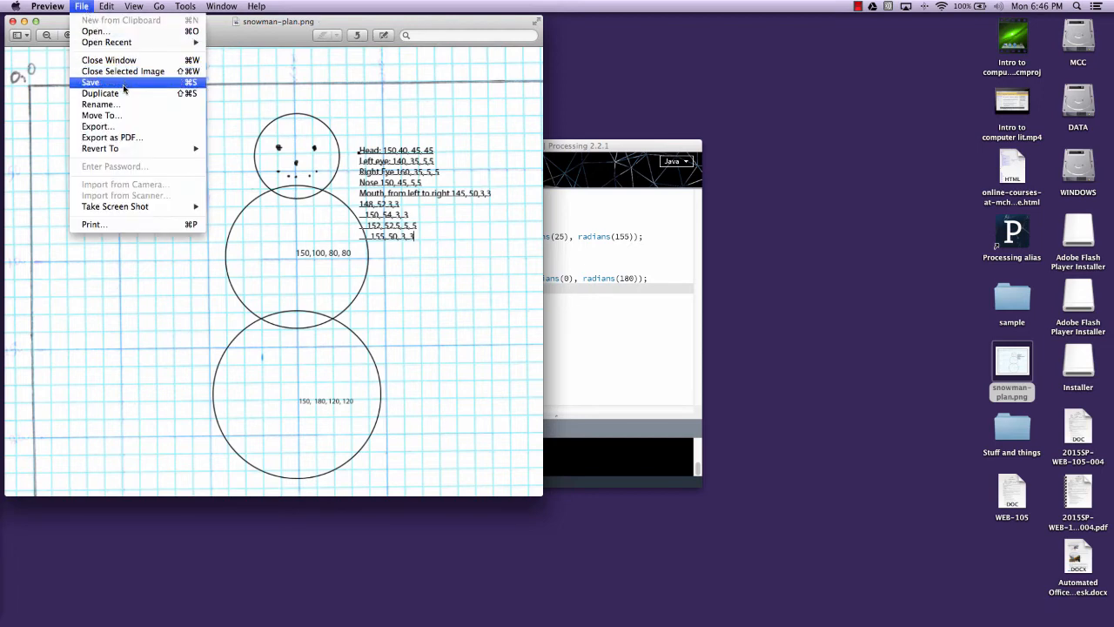
click(107, 83)
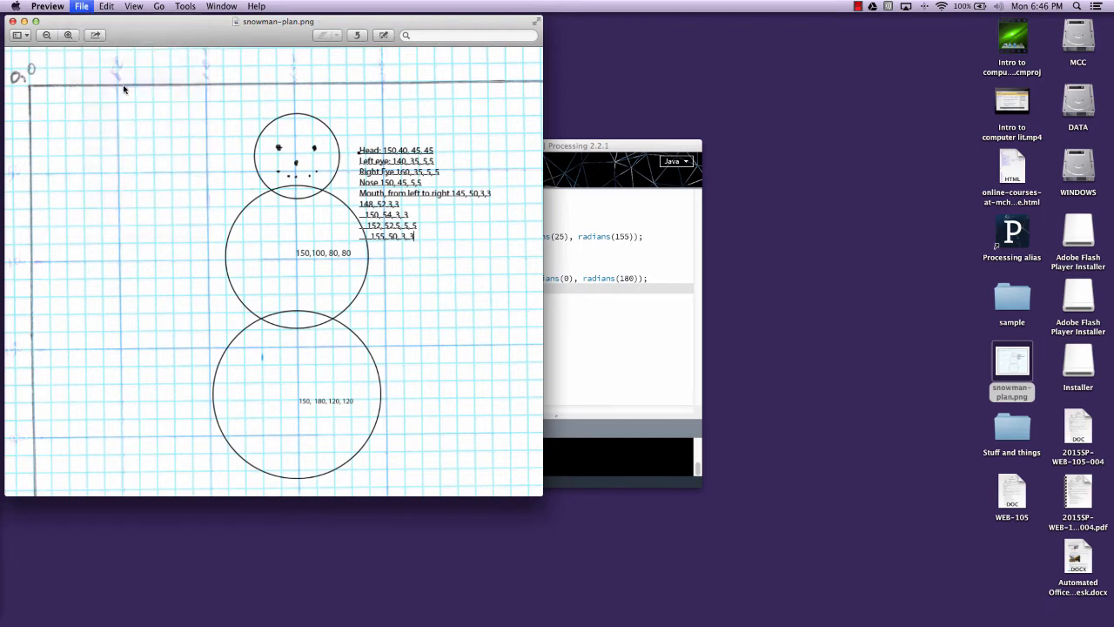
click(108, 8)
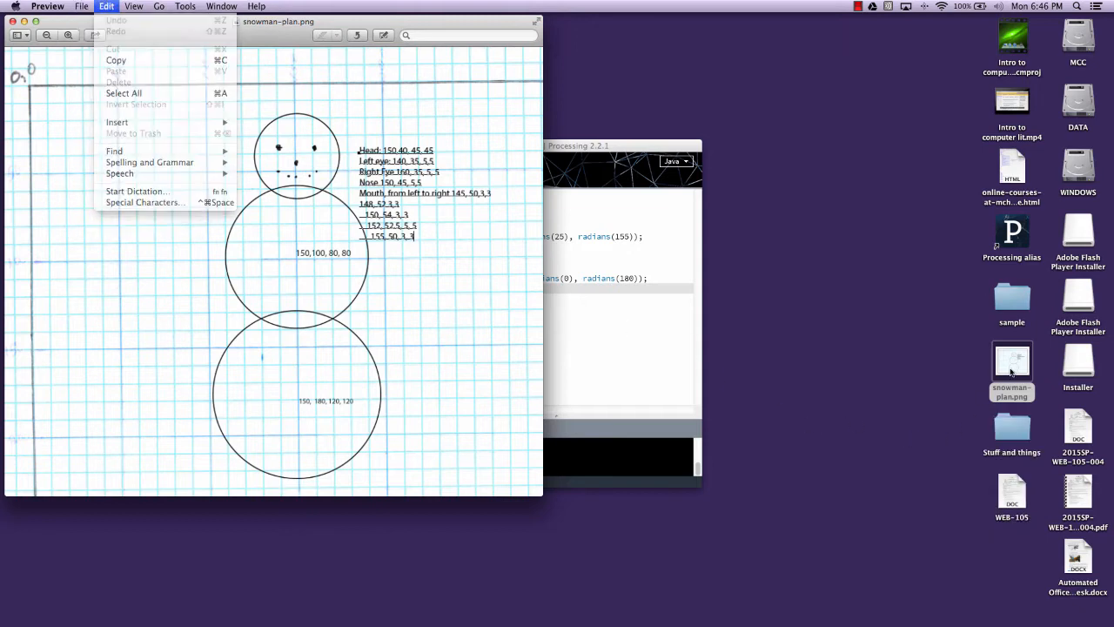
click(446, 264)
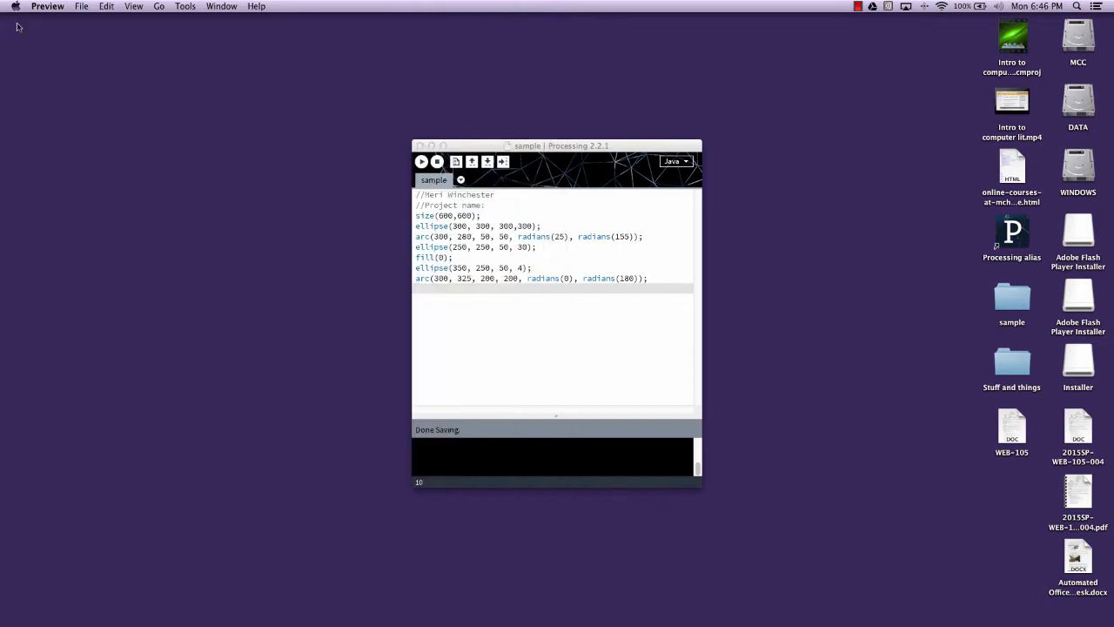
mouse_move(577, 230)
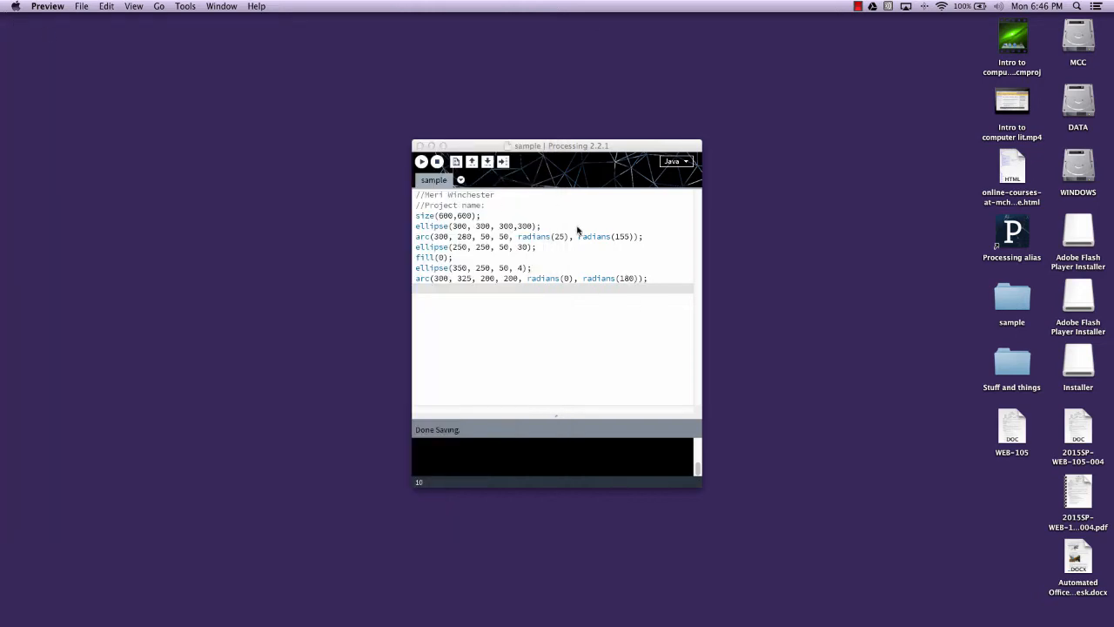
Step: Bring the sample sketch window to the front and close it
click(421, 161)
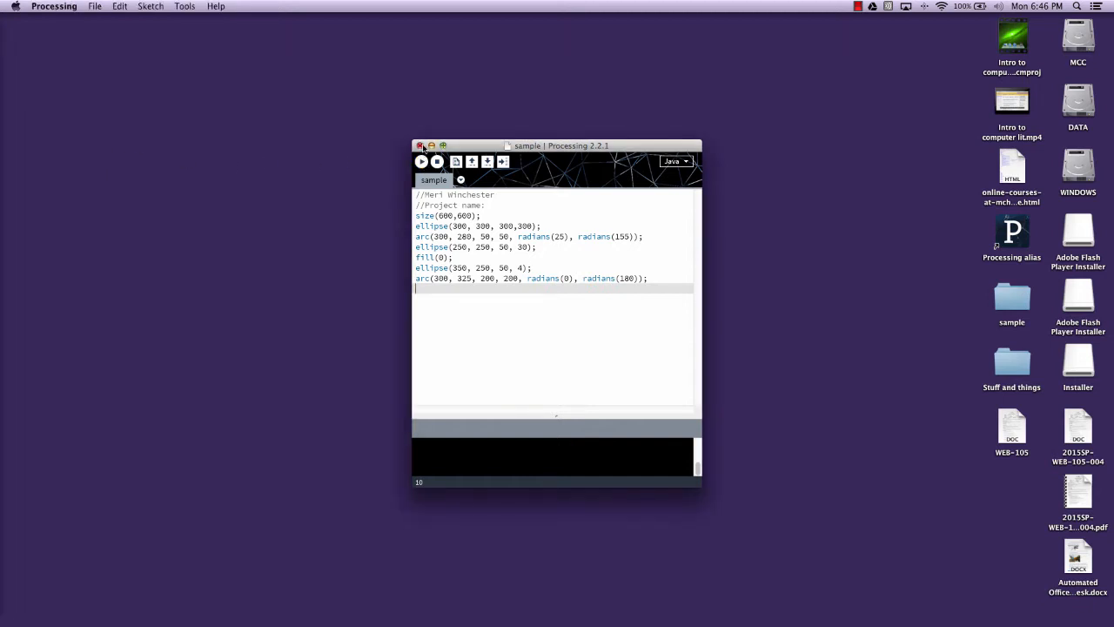
click(417, 146)
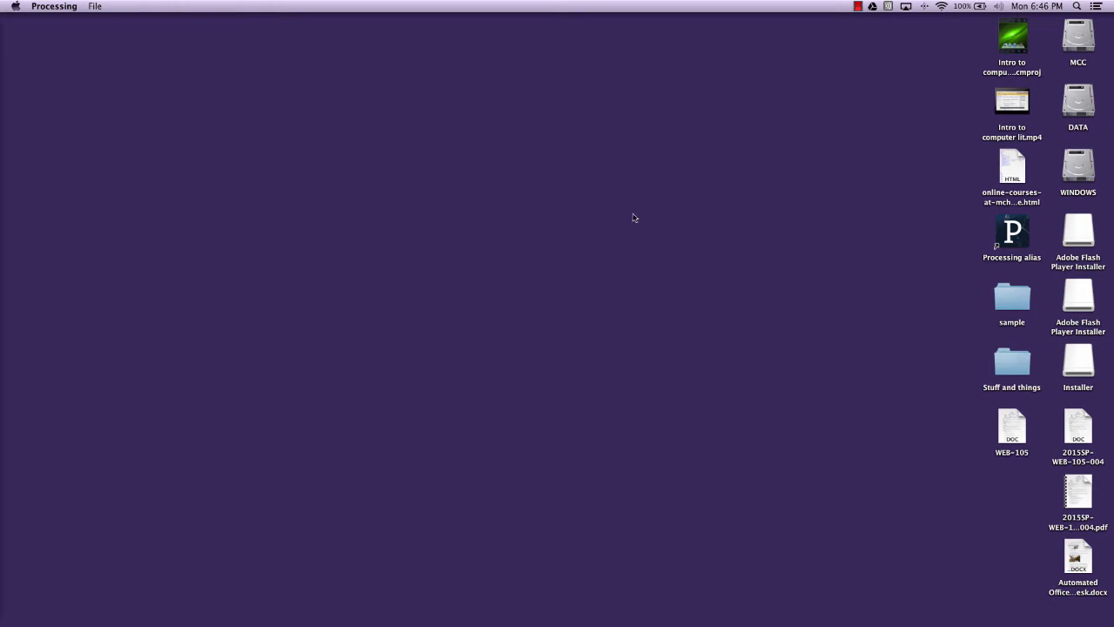
click(1011, 297)
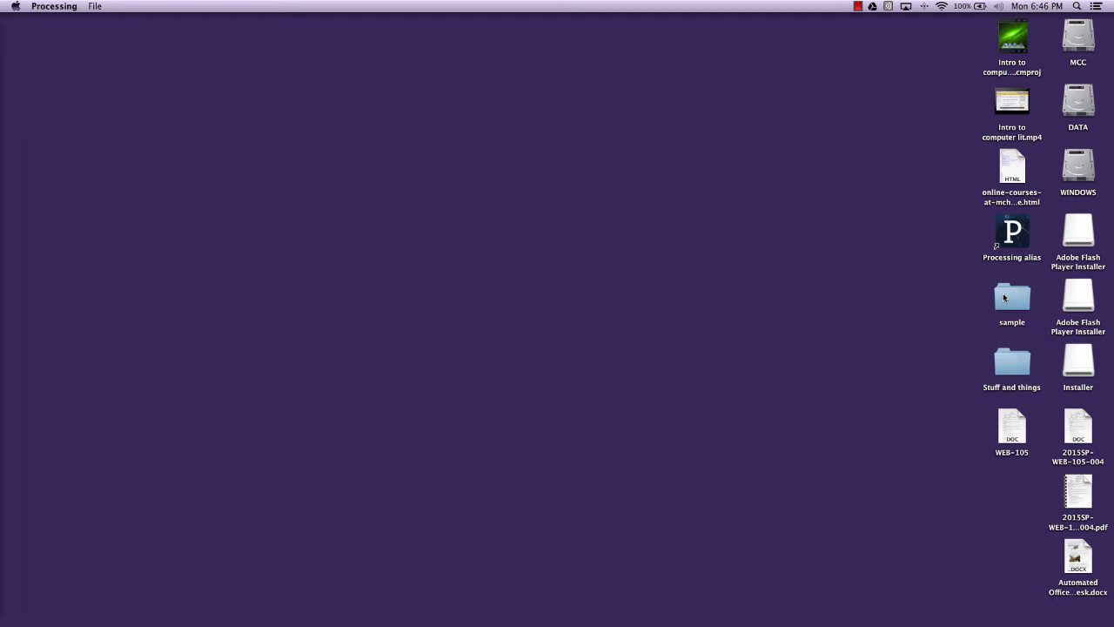
double_click(1012, 297)
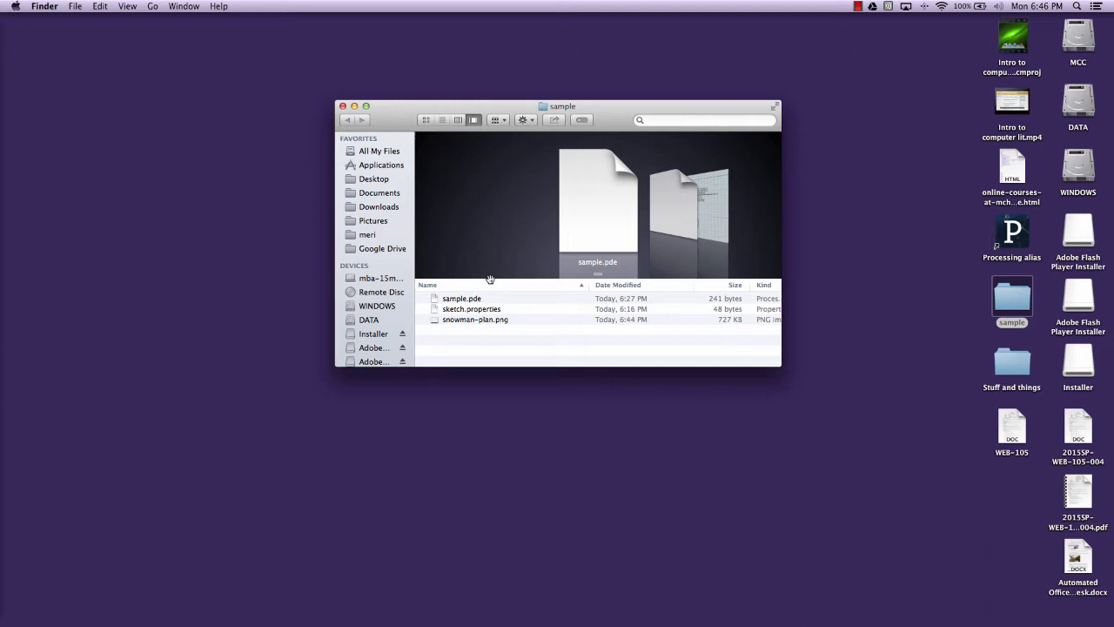
click(341, 106)
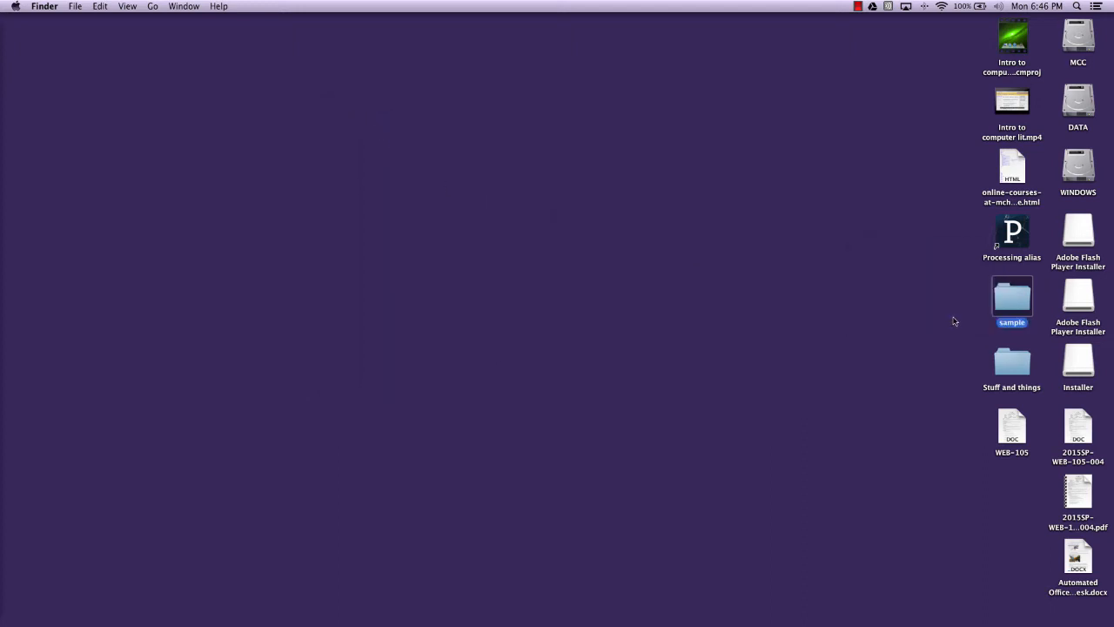
right_click(1012, 299)
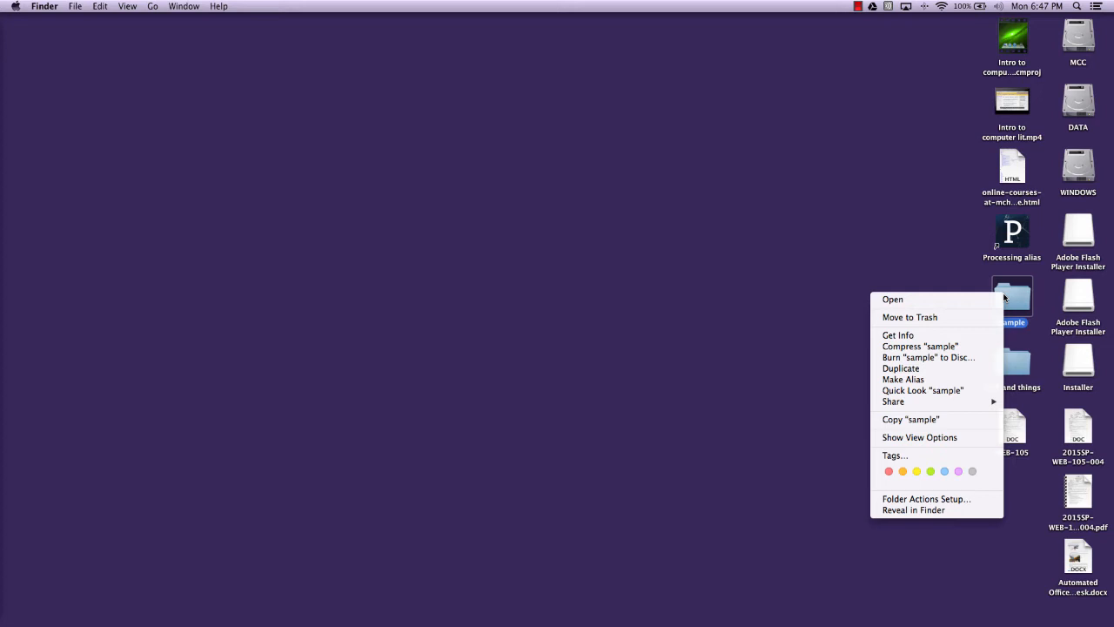
mouse_move(933, 345)
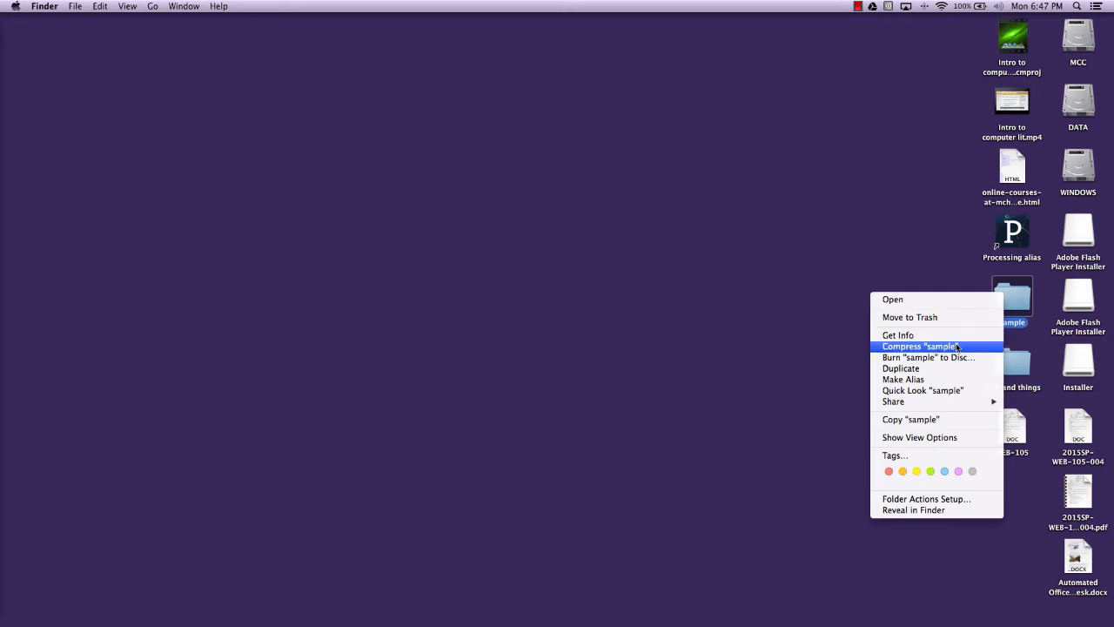
Step: Compress the desktop sample folder into sample.zip
click(957, 349)
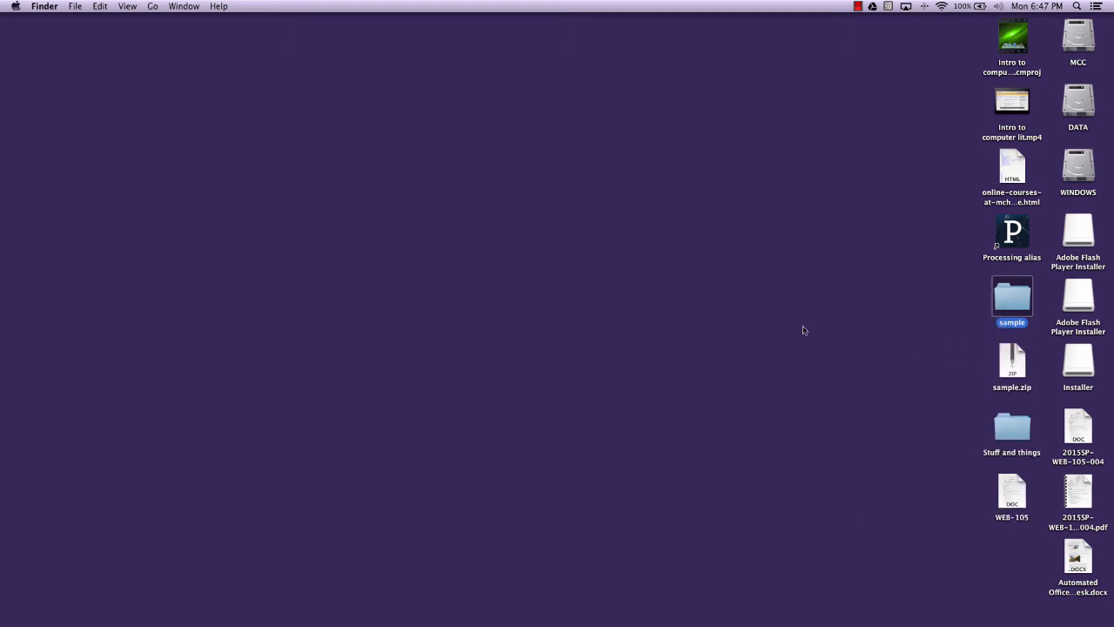
mouse_move(5, 142)
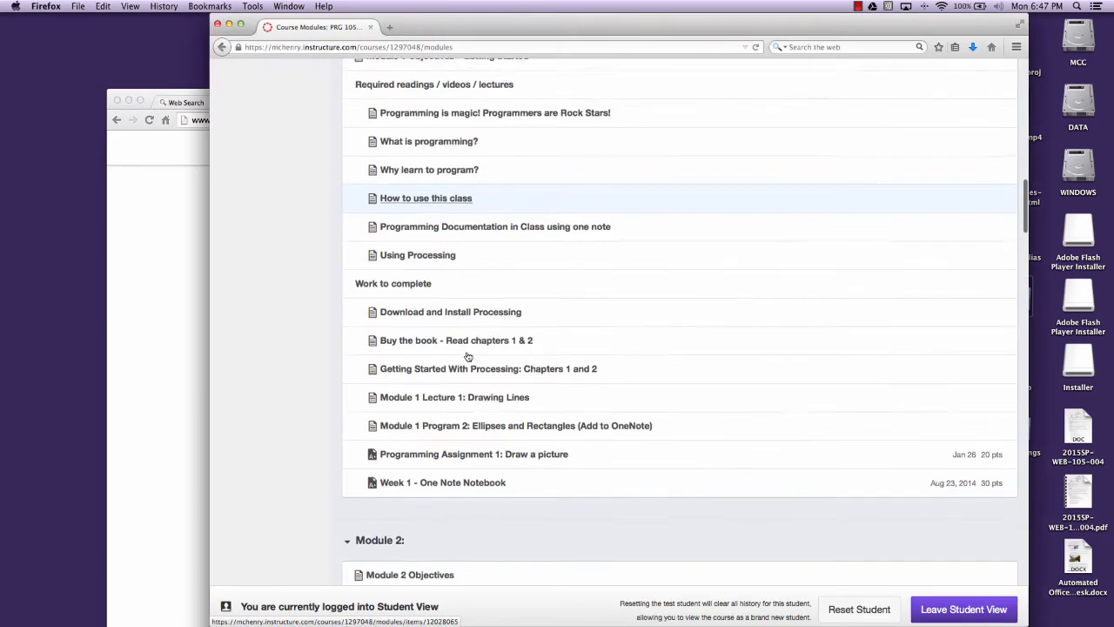
Step: Open Programming Assignment 1: Draw a picture and start a re-submission
click(471, 450)
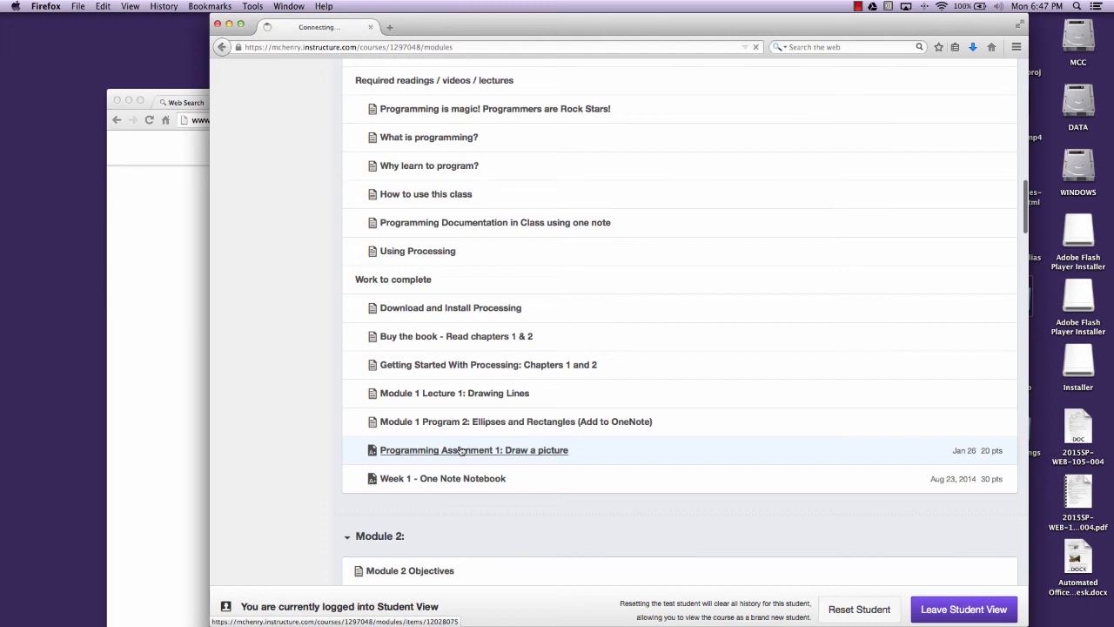
click(474, 450)
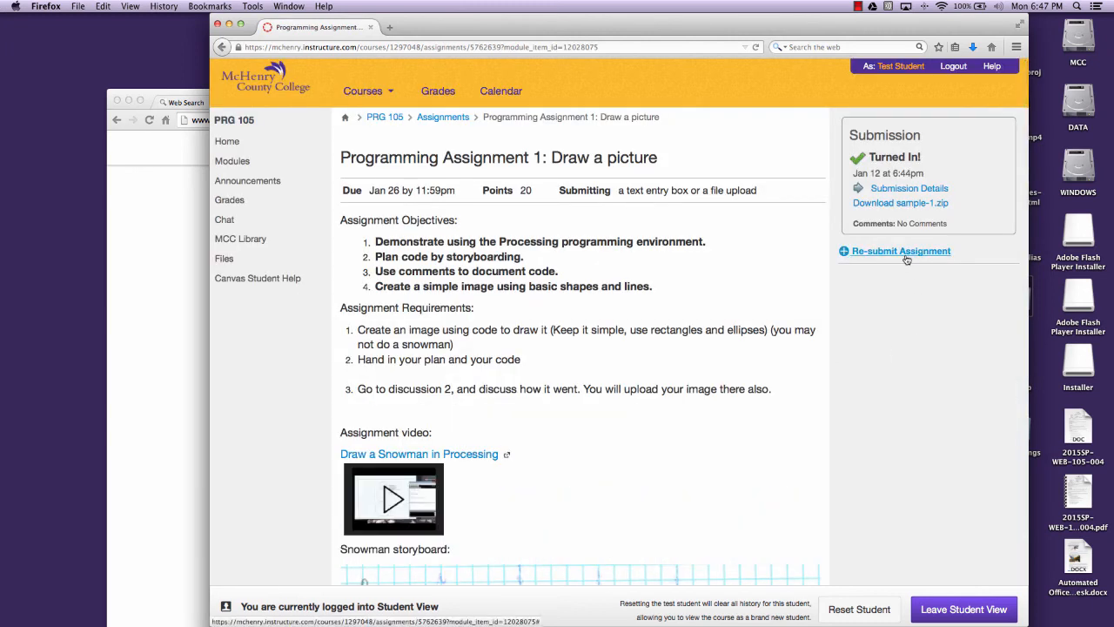
click(901, 251)
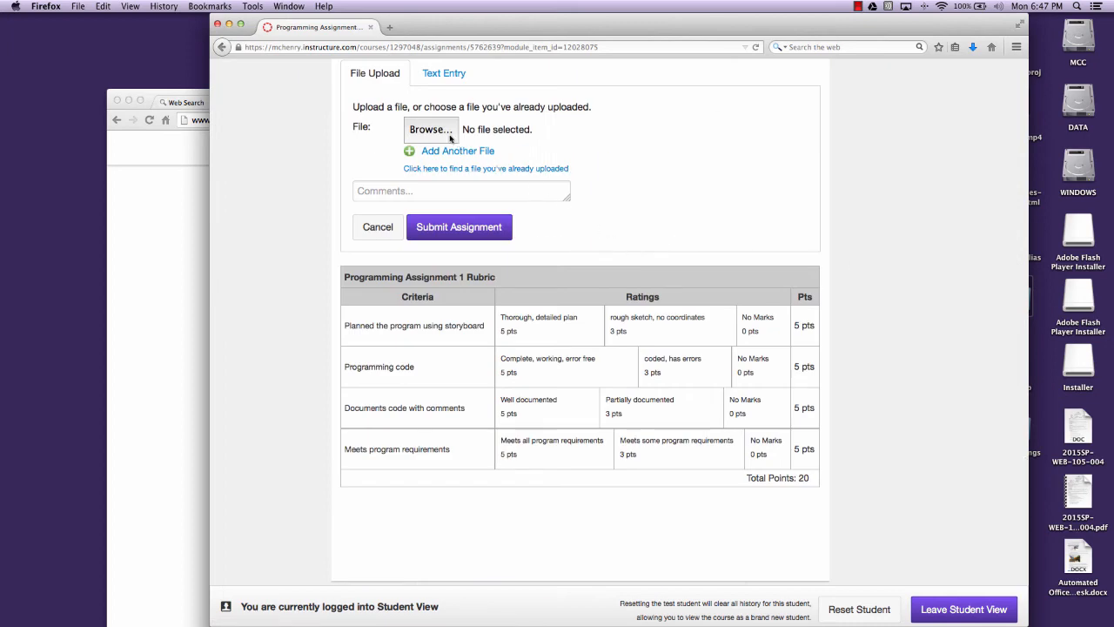
Step: Attach sample.zip from the Desktop and focus the Comments box
click(432, 129)
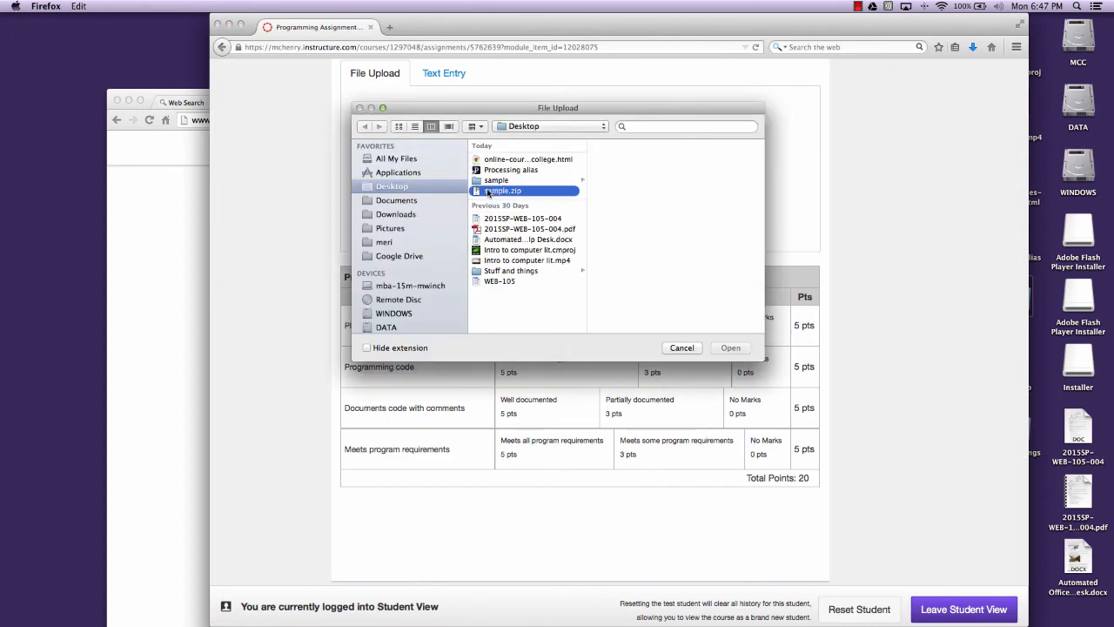
click(730, 347)
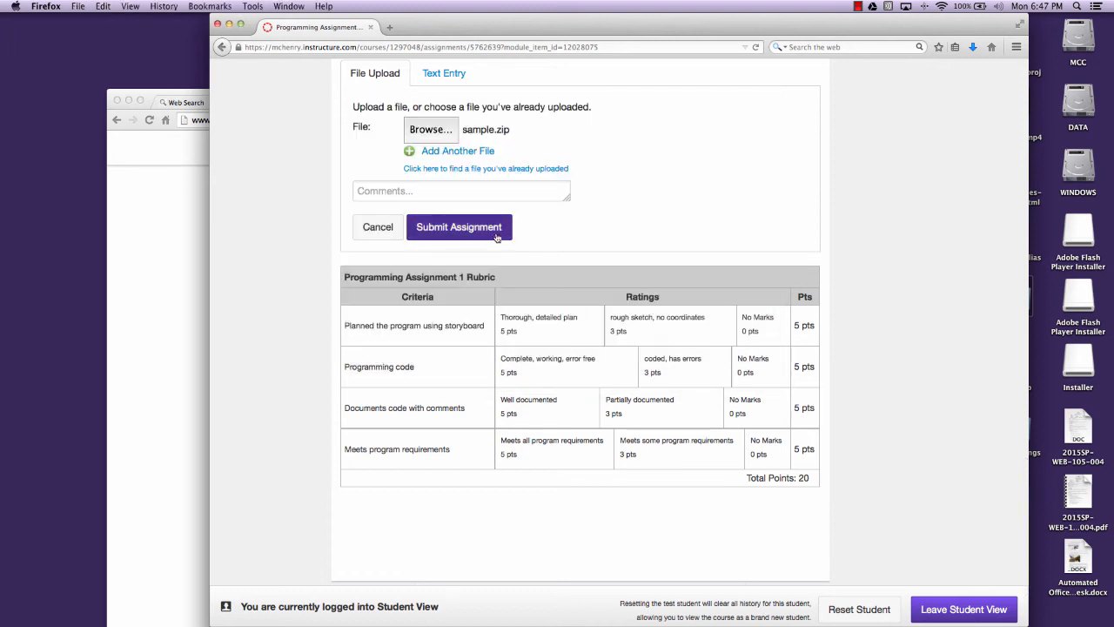
click(485, 191)
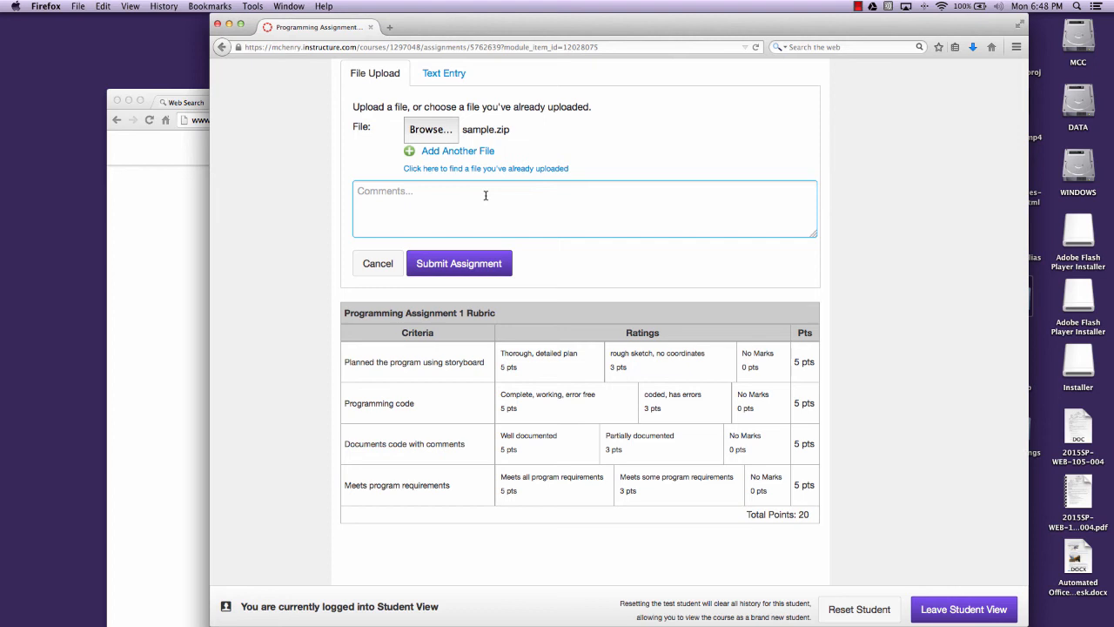
Step: Submit the assignment with the comment "here is my nifty assignment"
text(here is)
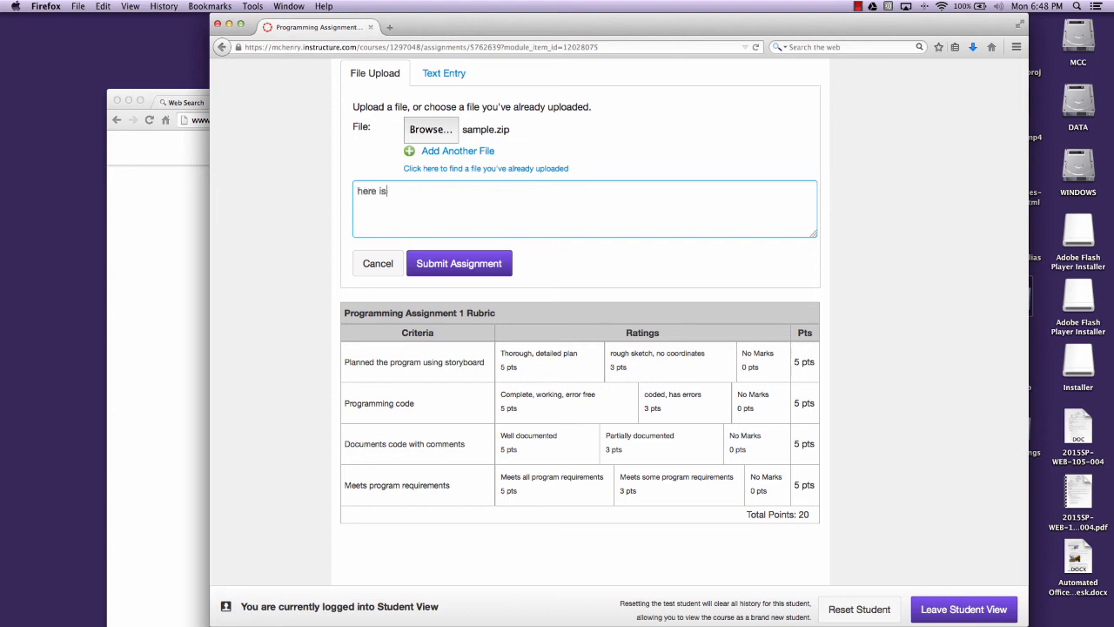
text(my nifty)
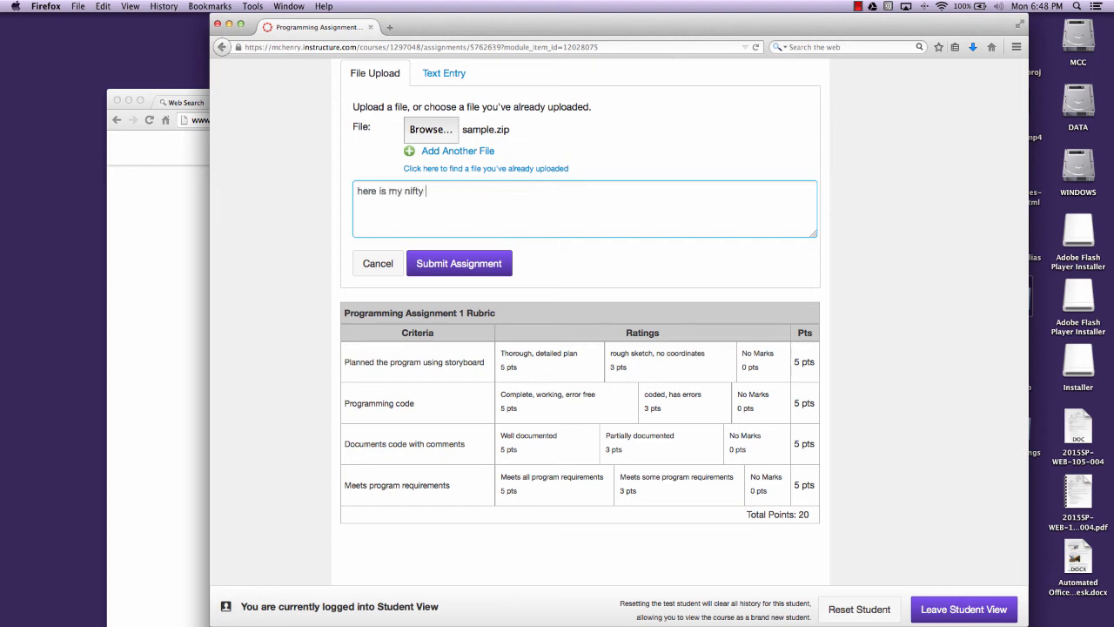
text(assignment)
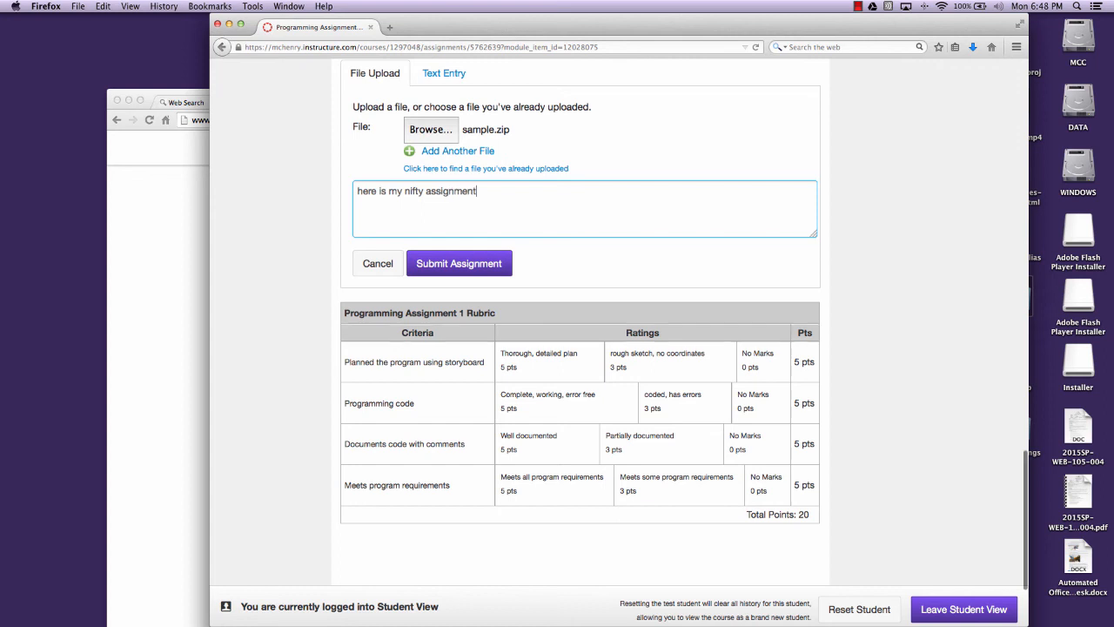
click(459, 263)
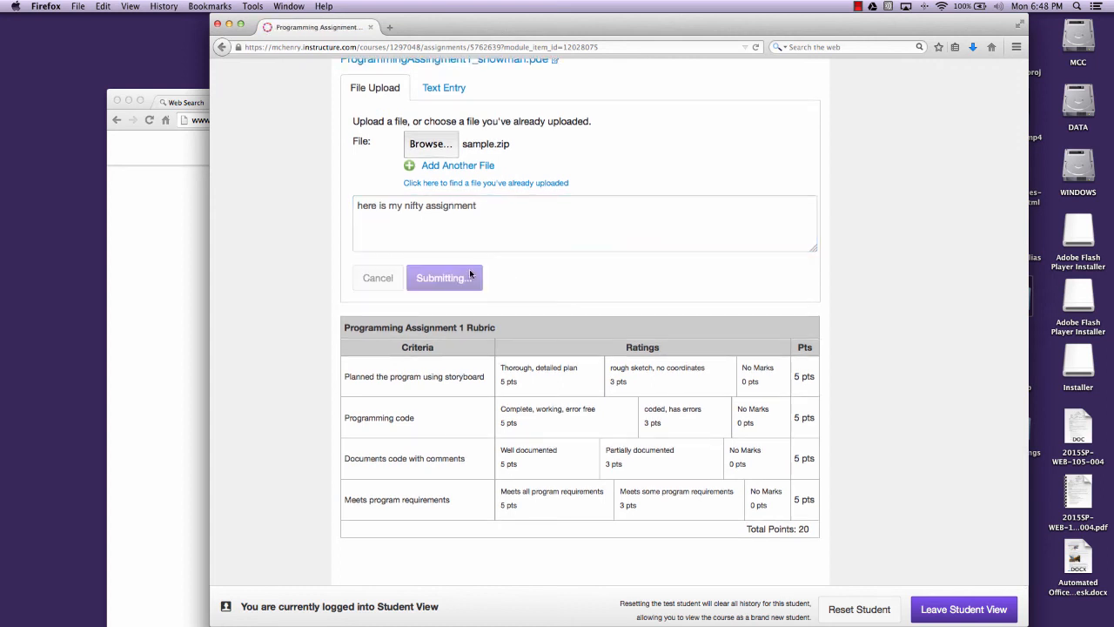
Step: Confirm the submission went through and leave Student View
click(445, 277)
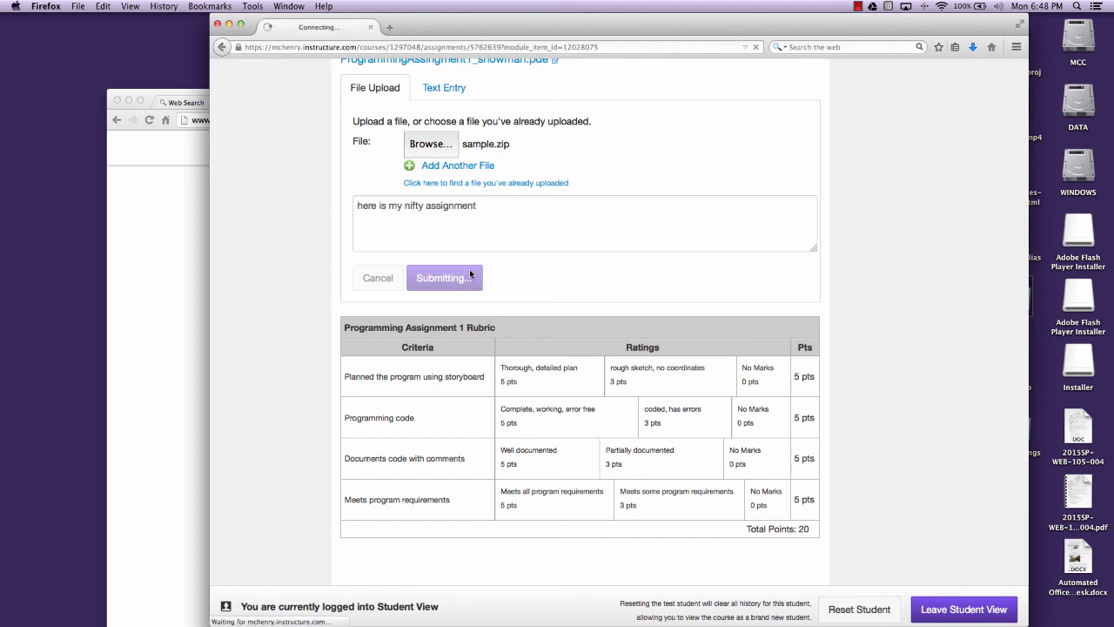
click(445, 278)
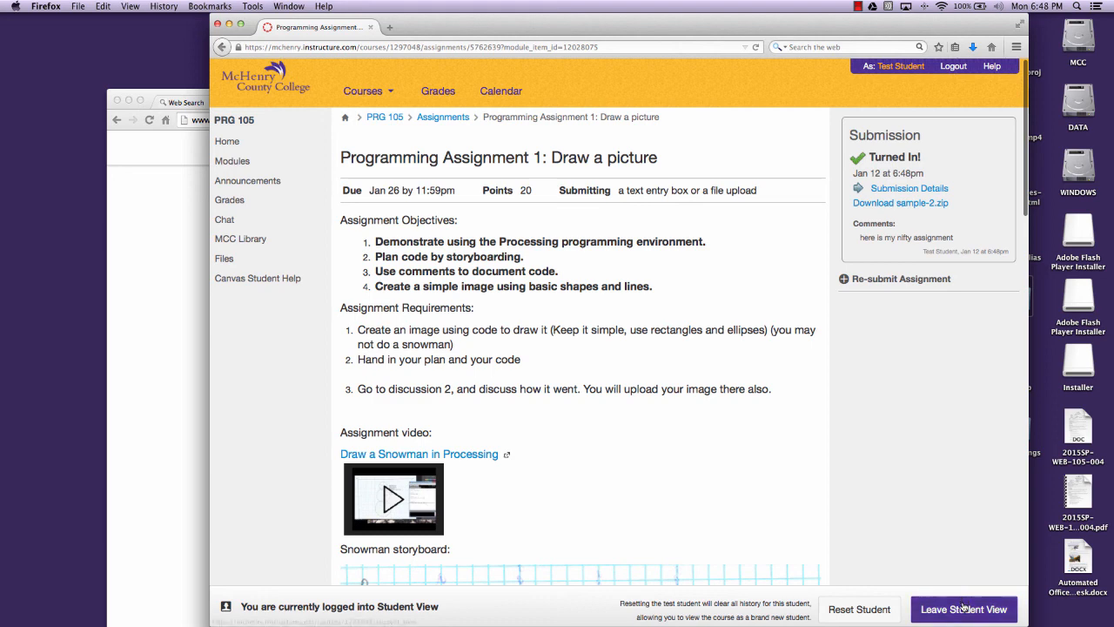
click(977, 609)
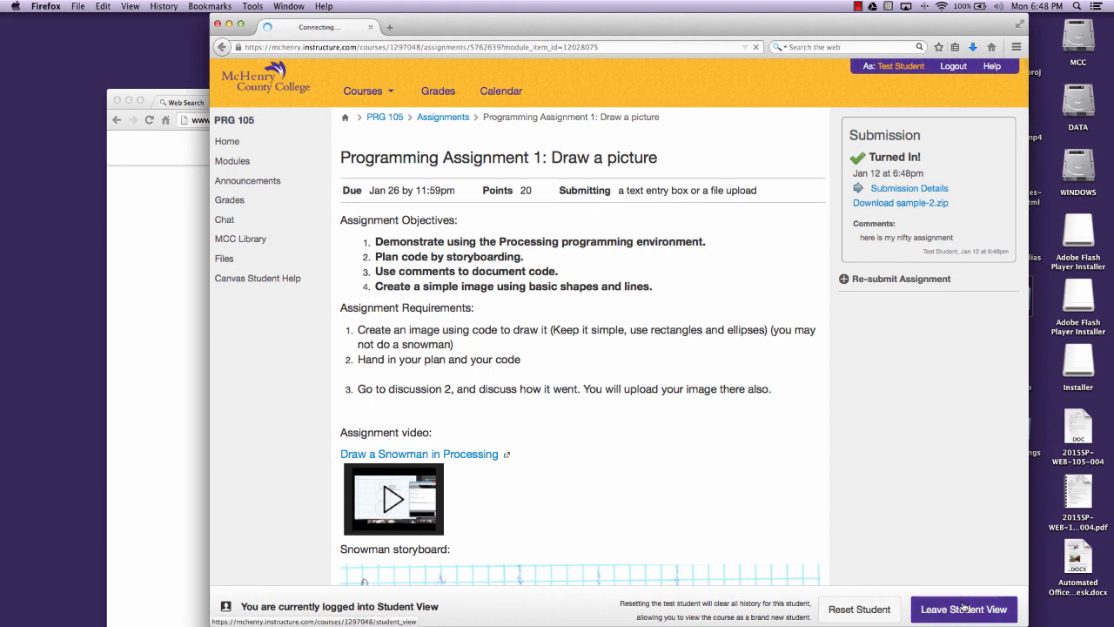
Step: Open SpeedGrader from Related Items to view Test Student's sample-2.zip submission
click(970, 609)
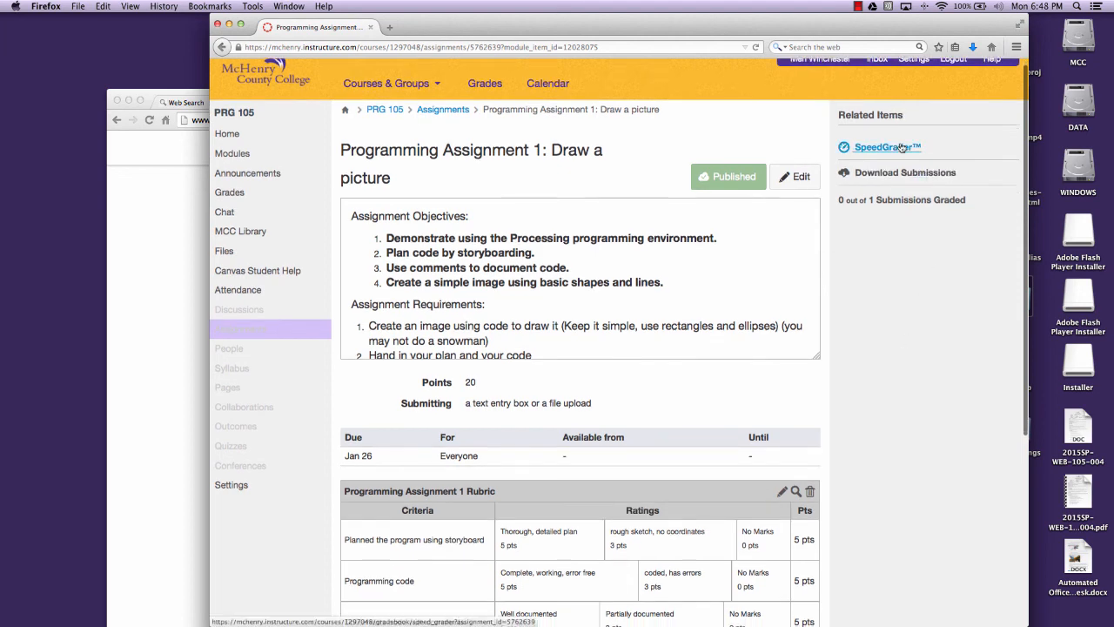
click(883, 147)
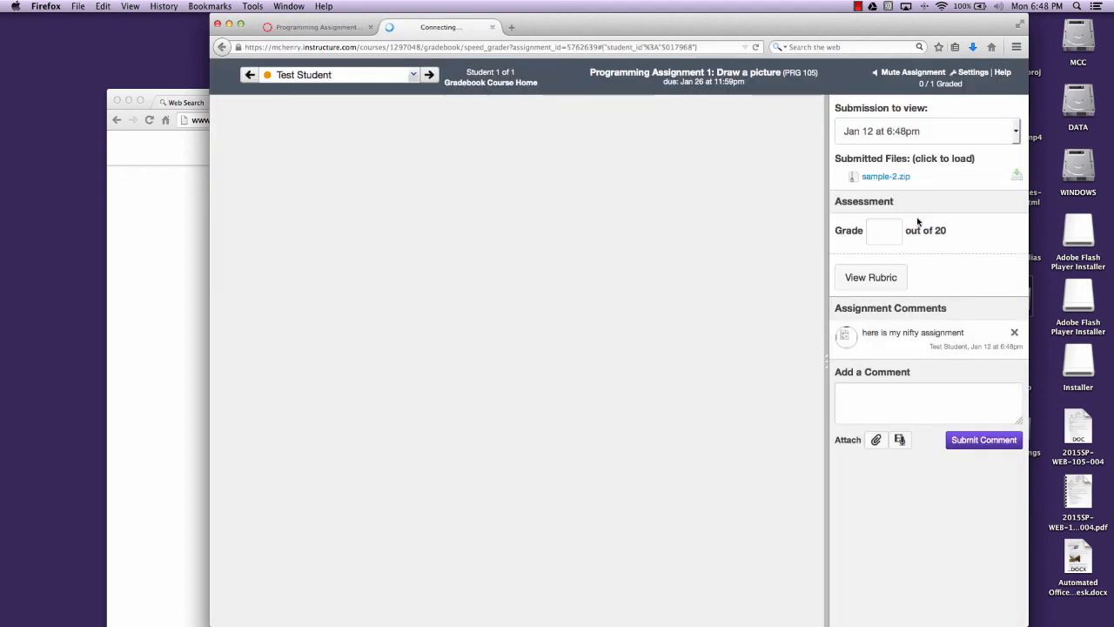
click(886, 175)
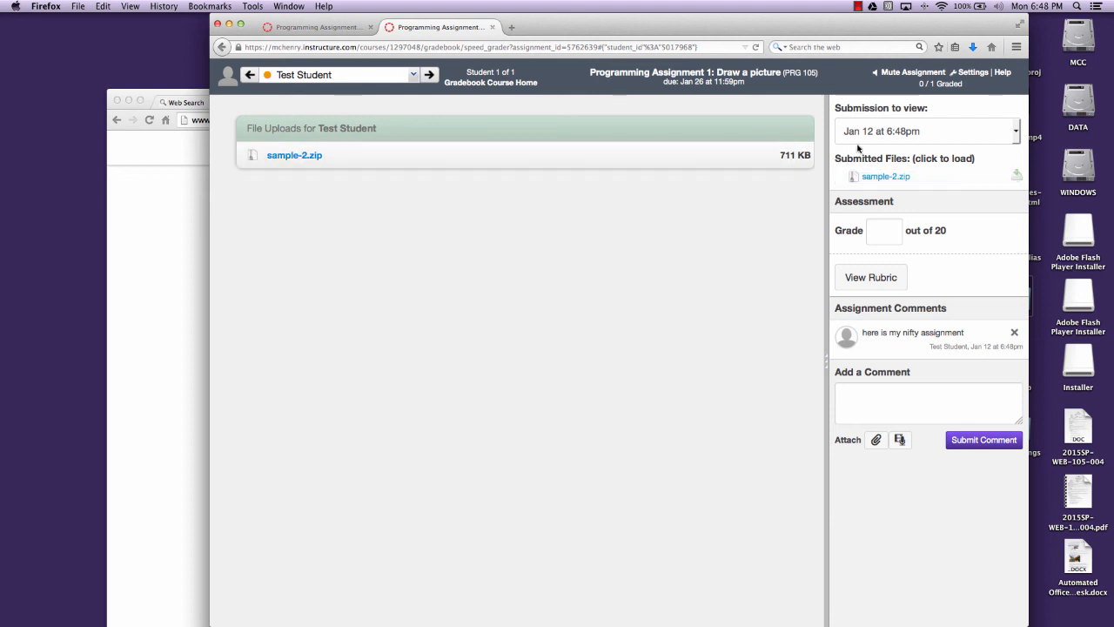
mouse_move(913, 157)
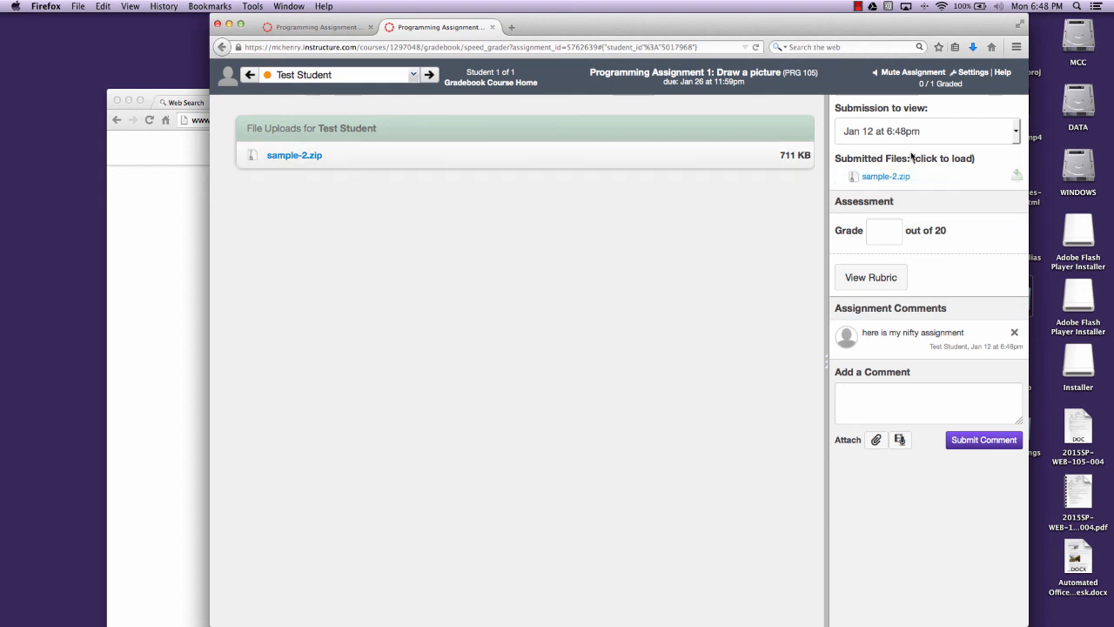